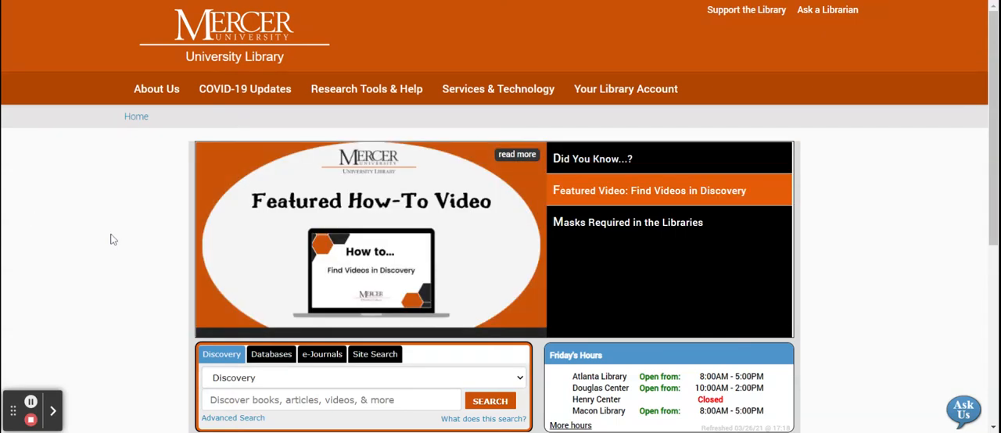
- Enter 'protestant reformation' in the homepage Discovery search box without submitting
scroll("down", 3)
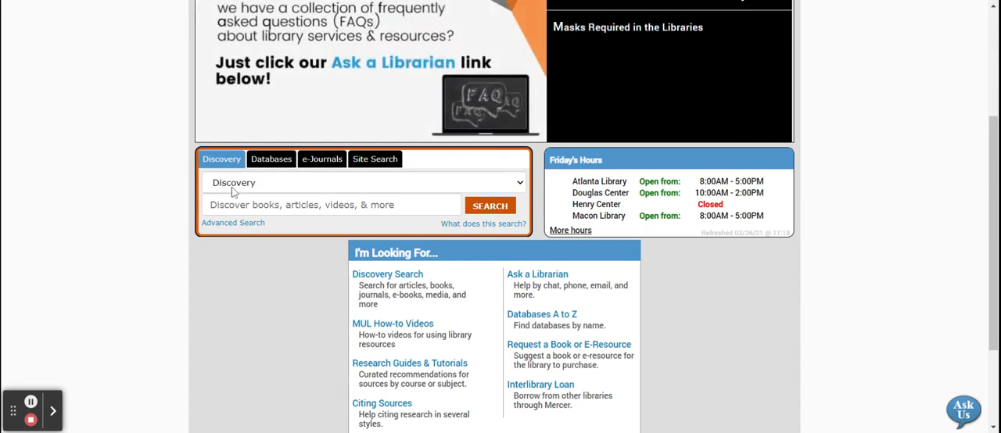
type("protestant reformation")
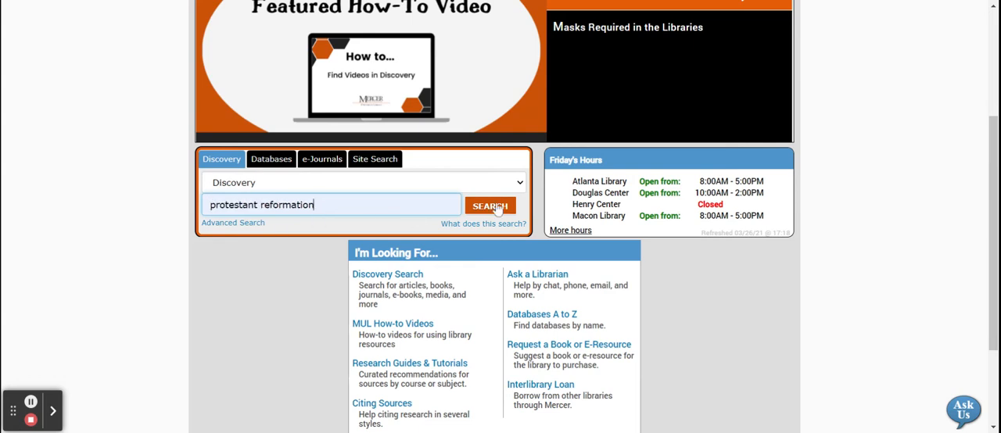
- Run the 'protestant reformation' search and apply the Books resource-type filter to its 126,533 results
left_click(491, 205)
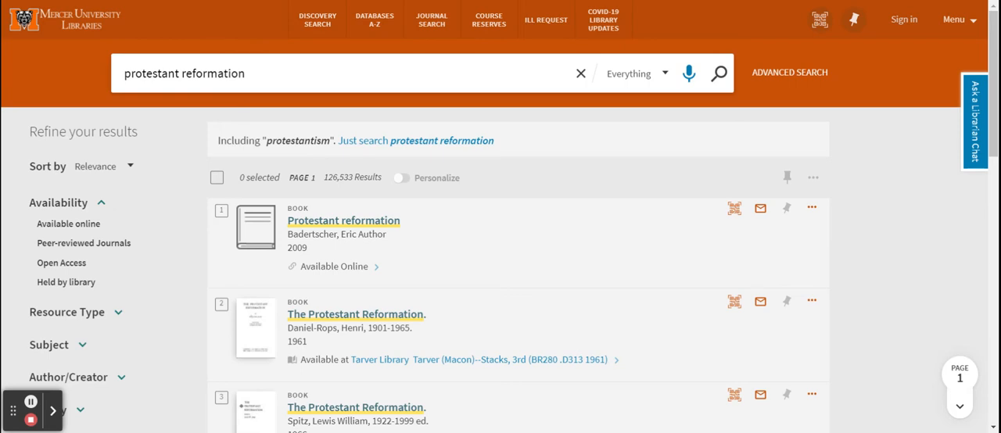
scroll("down", 3)
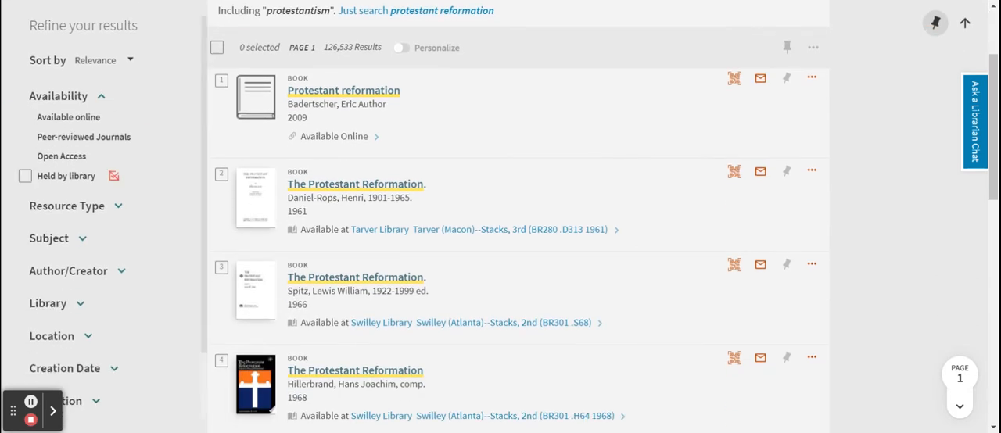
scroll("down", 3)
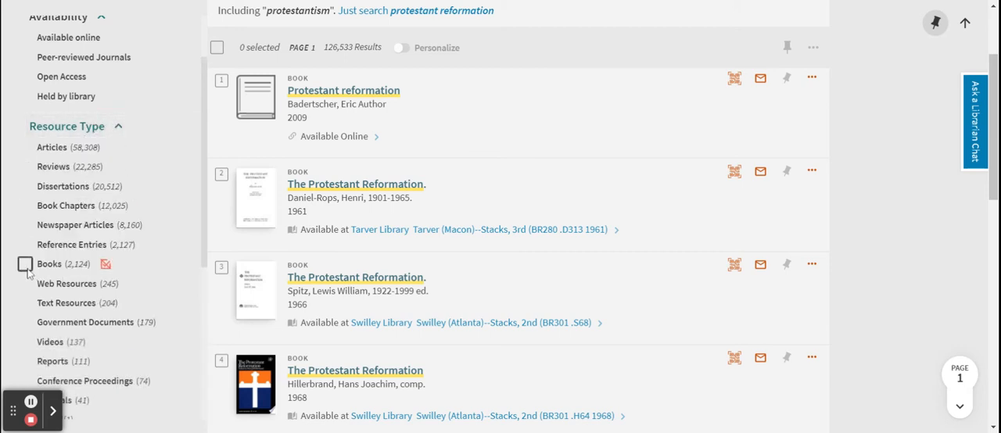
left_click(25, 263)
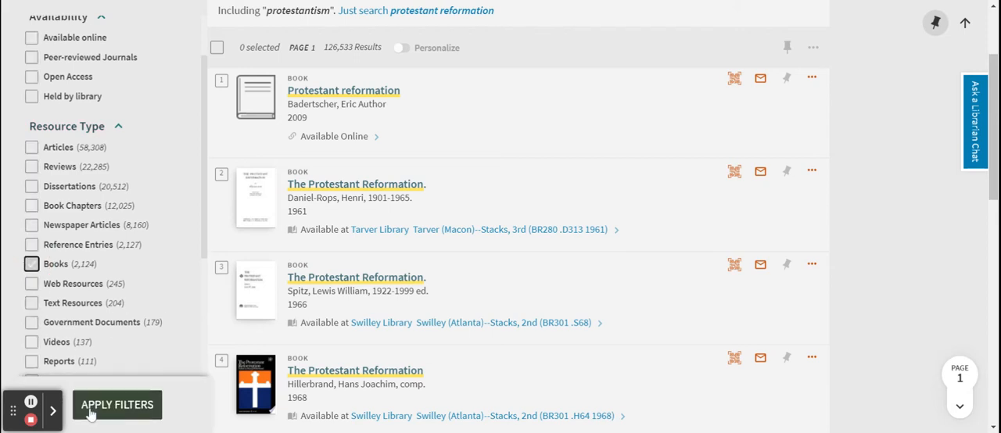
left_click(116, 404)
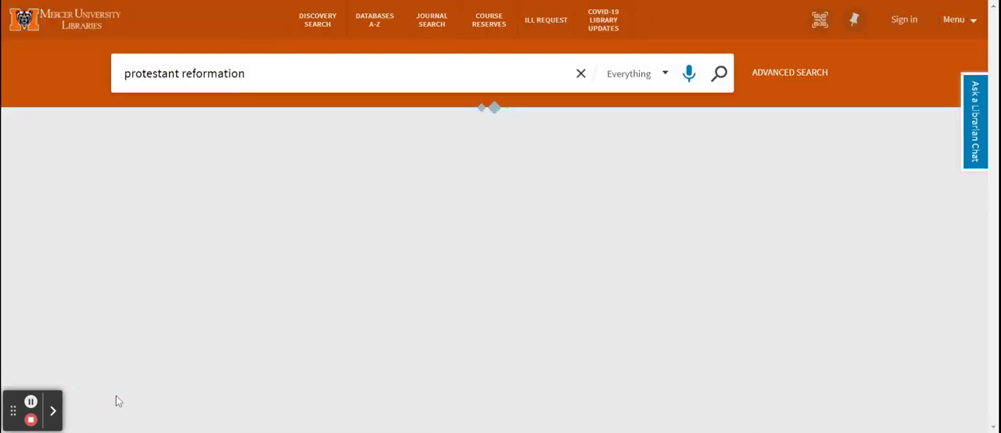
left_click(719, 72)
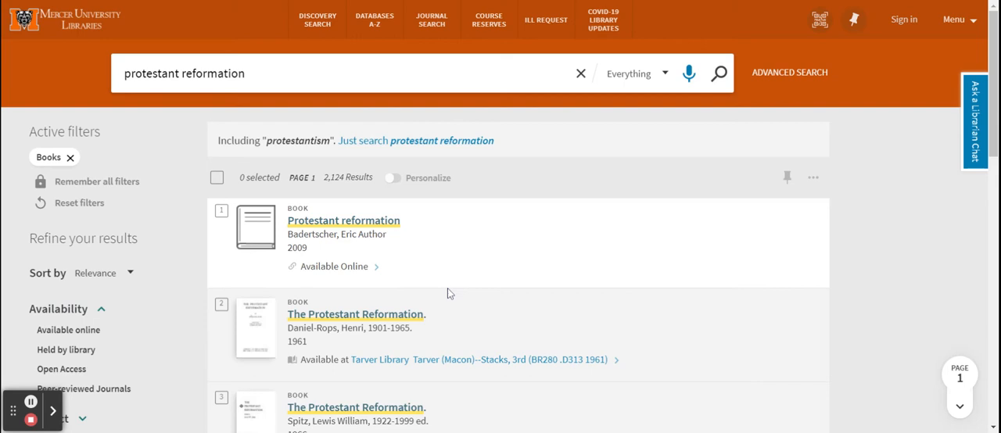
scroll("down", 3)
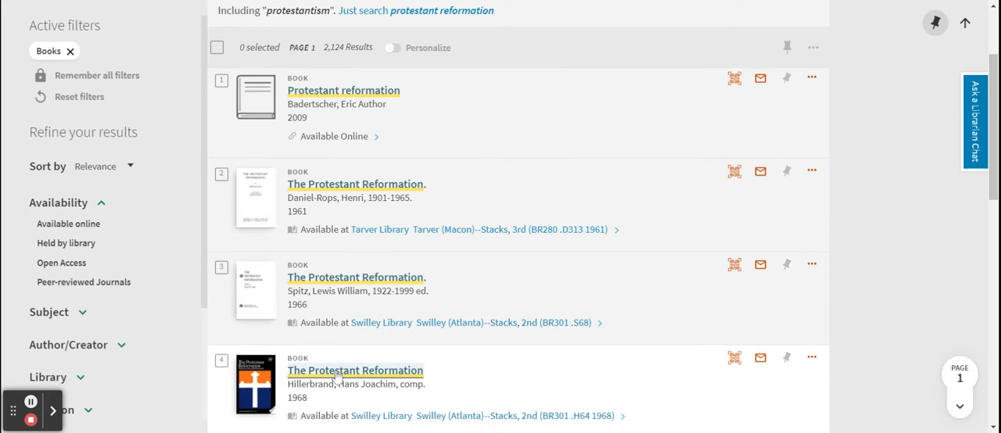
scroll("down", 3)
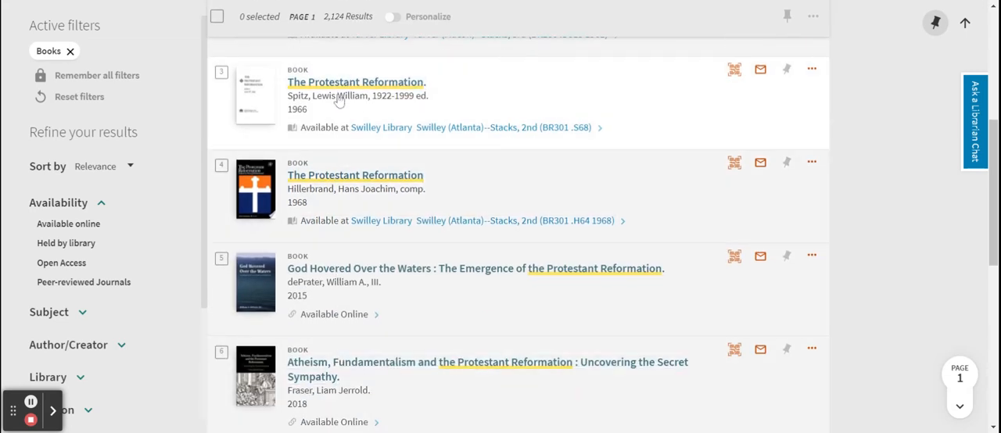
mouse_move(331, 204)
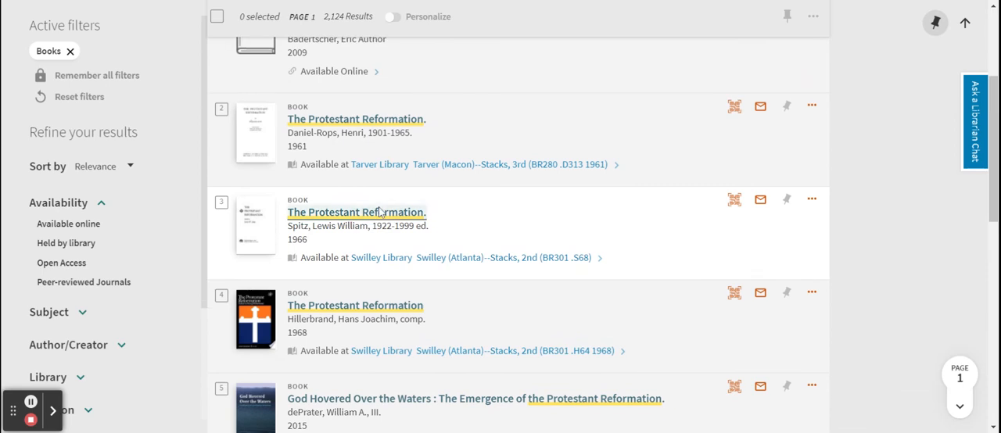
scroll("up", 3)
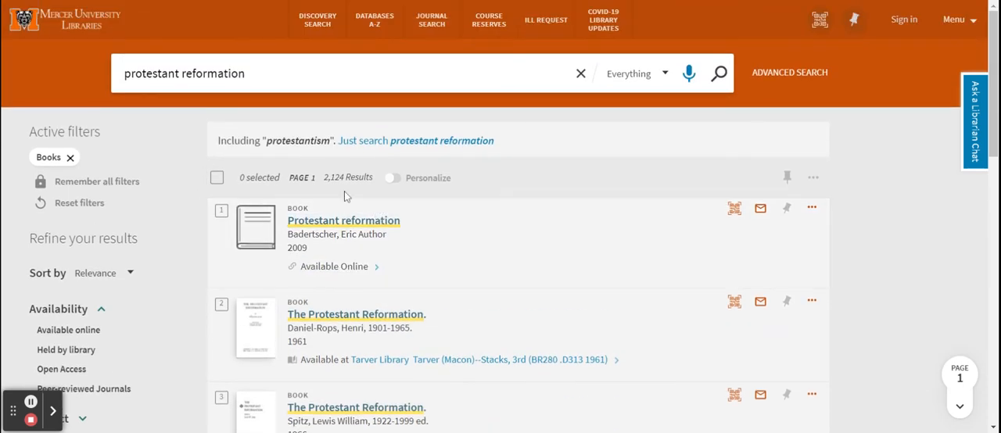
mouse_move(580, 72)
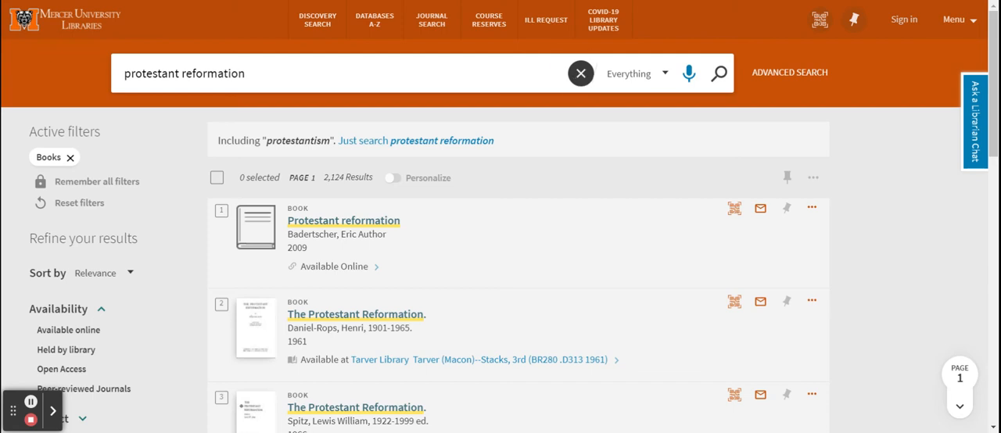
- Clear the query and search for 'a short history of the reformation' instead
left_click(581, 72)
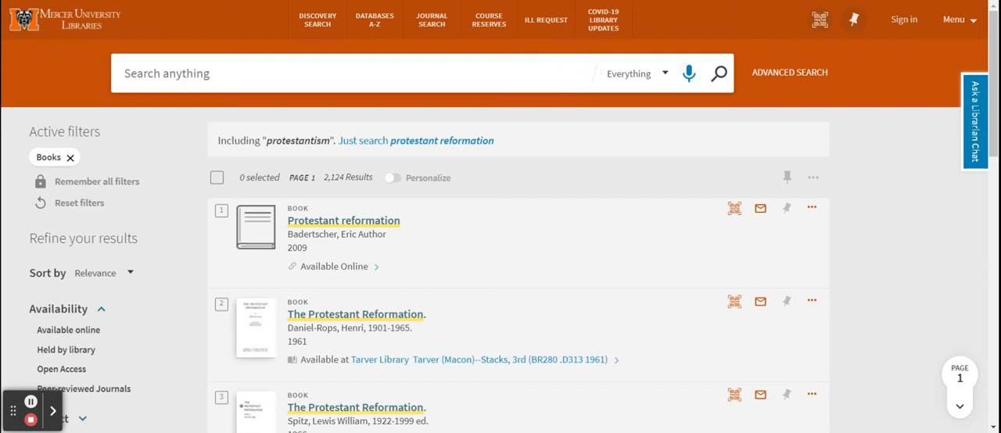
type("a short history of the refo")
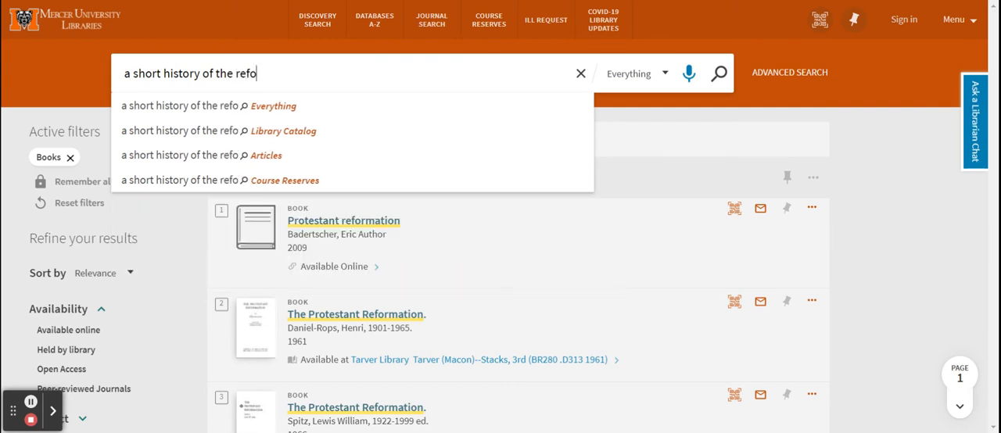
type("rmation")
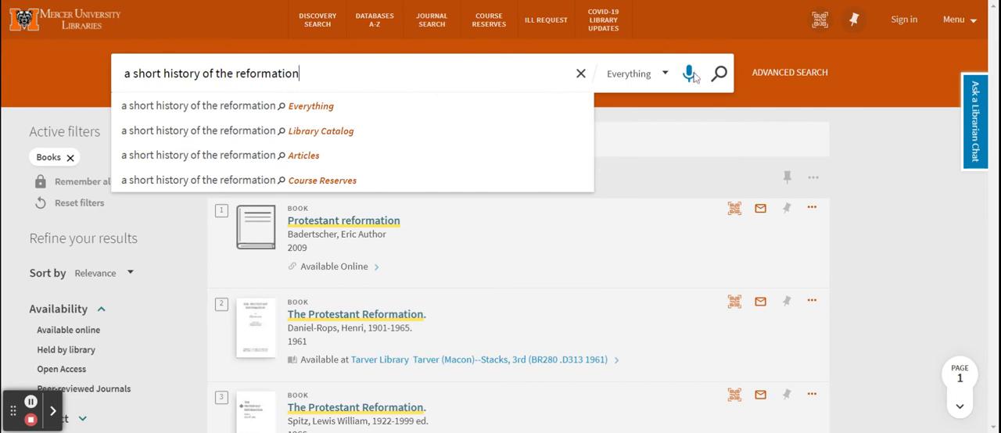
left_click(719, 72)
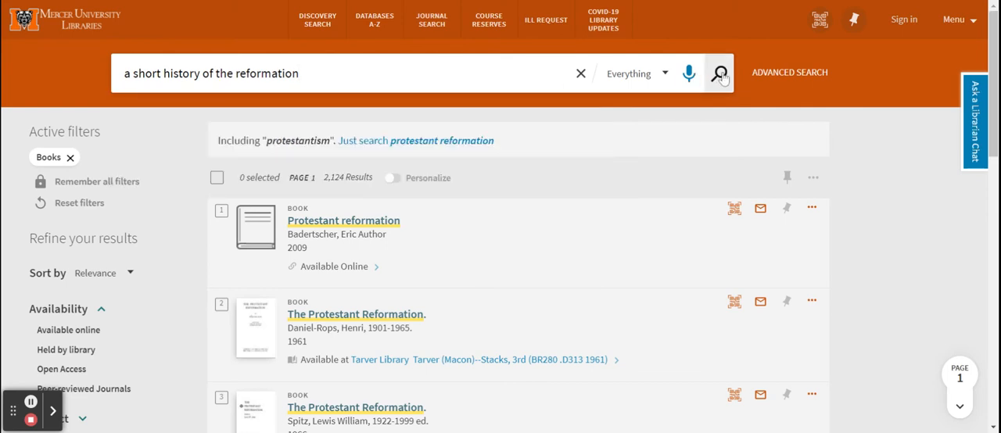
left_click(716, 72)
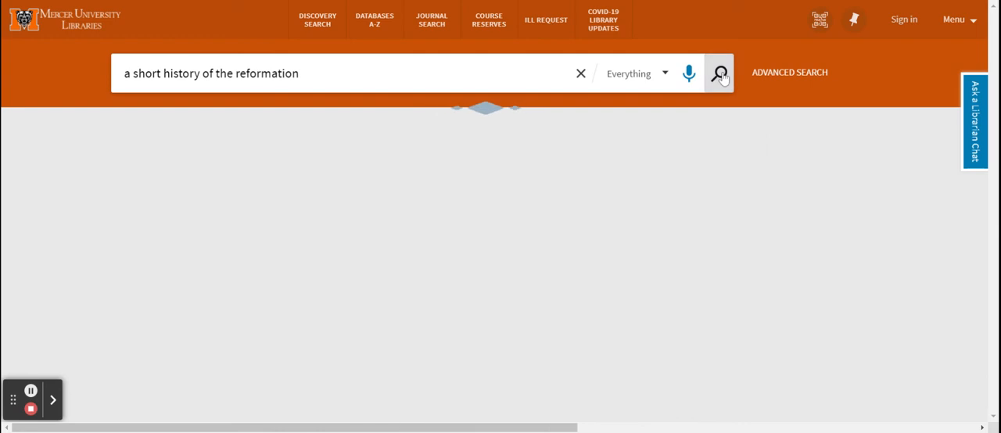
- Limit the 'a short history of the reformation' results to Books, cutting 175,747 down to 713
left_click(718, 72)
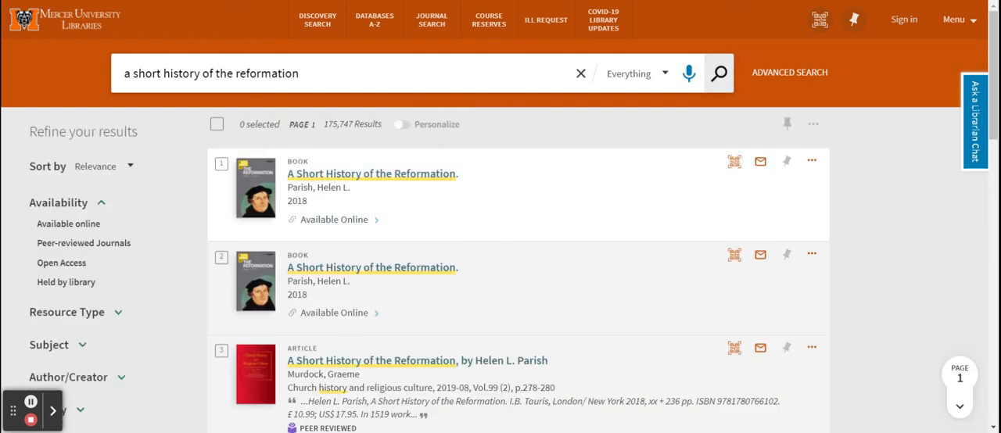
scroll("down", 3)
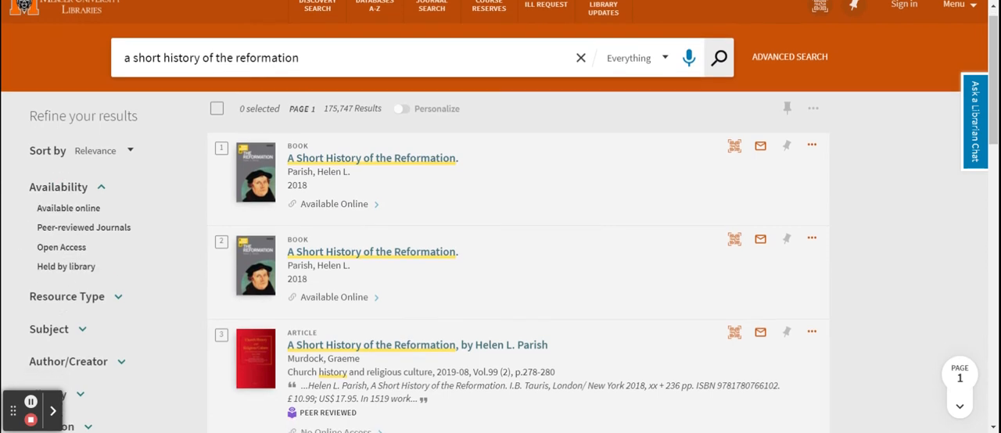
scroll("down", 3)
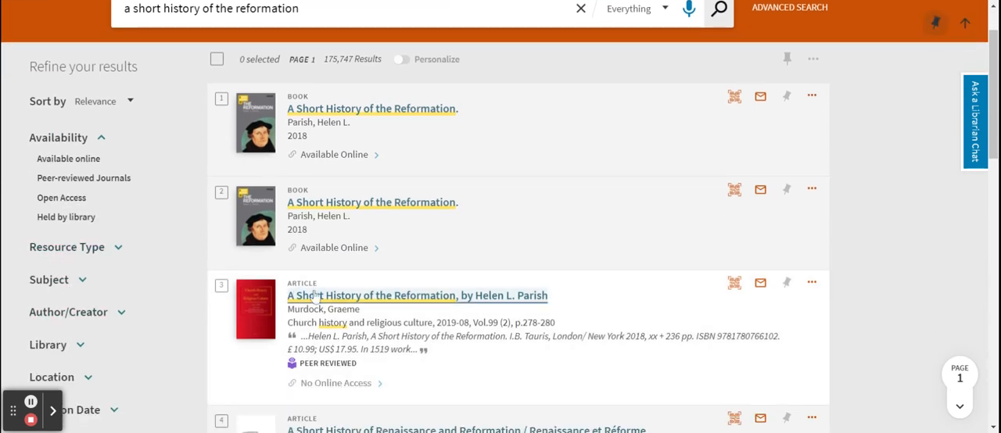
mouse_move(242, 309)
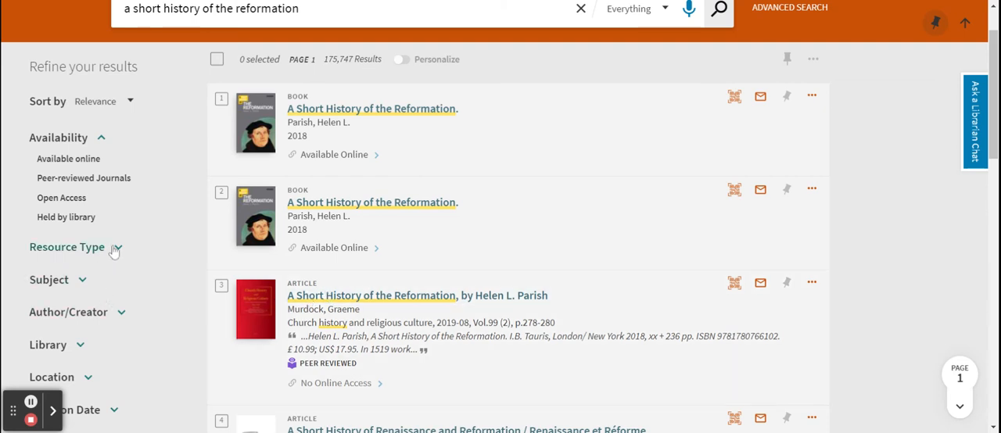
left_click(65, 247)
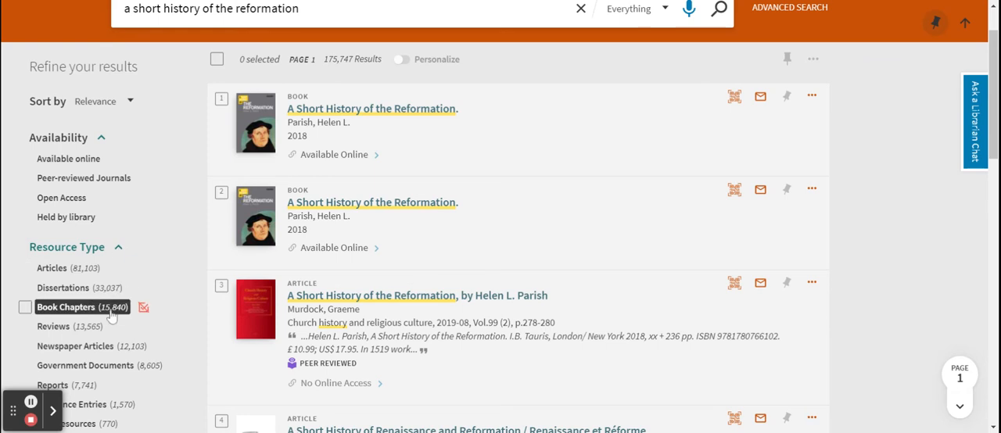
scroll("down", 3)
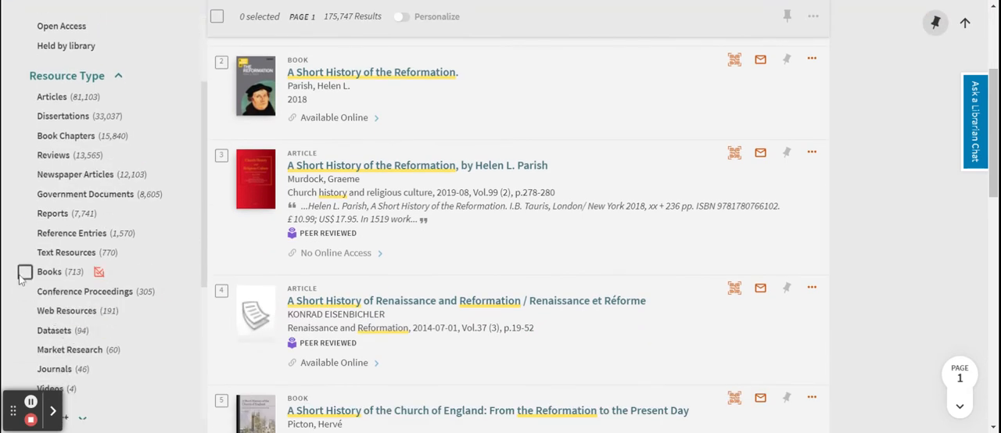
left_click(31, 273)
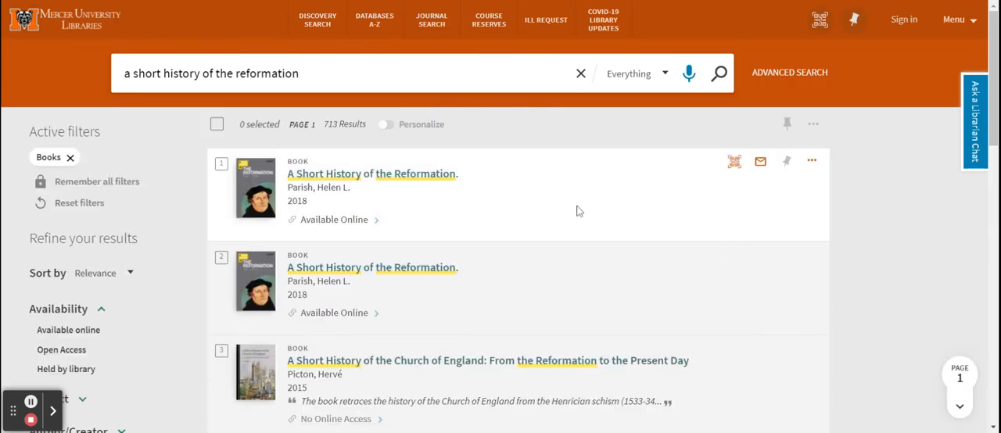
- Clear the 'a short history of the reformation' query while keeping the 713 Books results
scroll("down", 3)
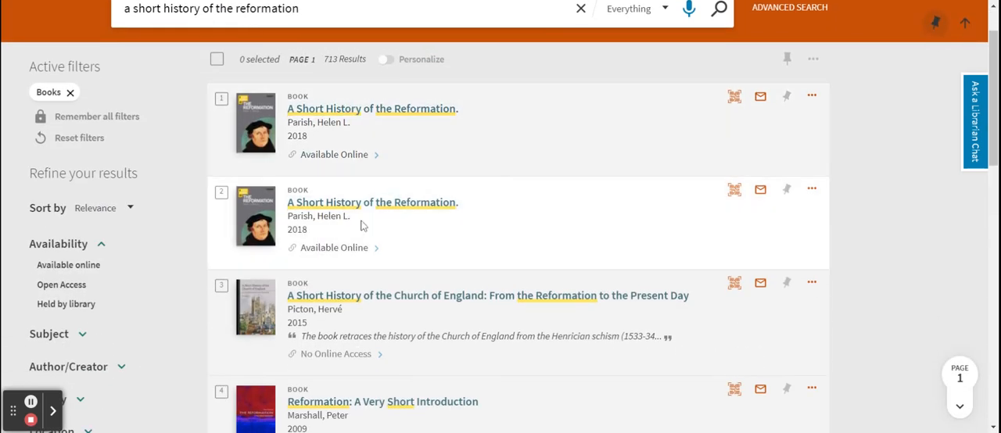
mouse_move(372, 202)
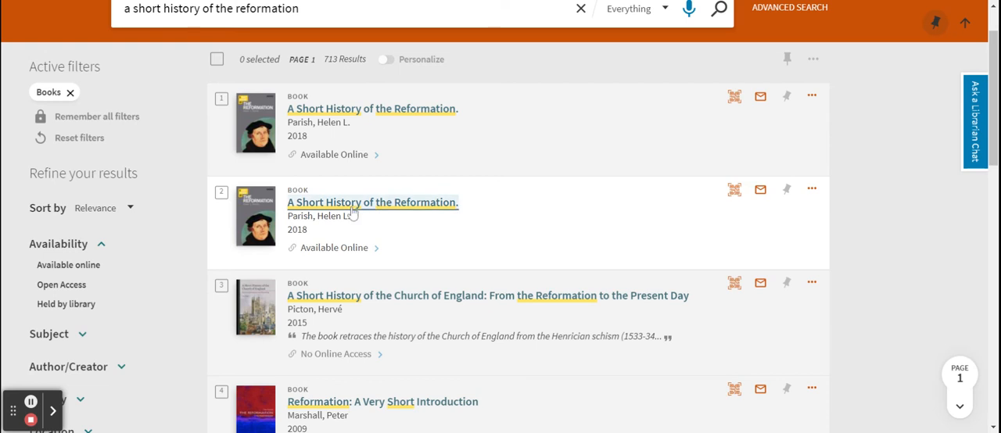
scroll("down", 3)
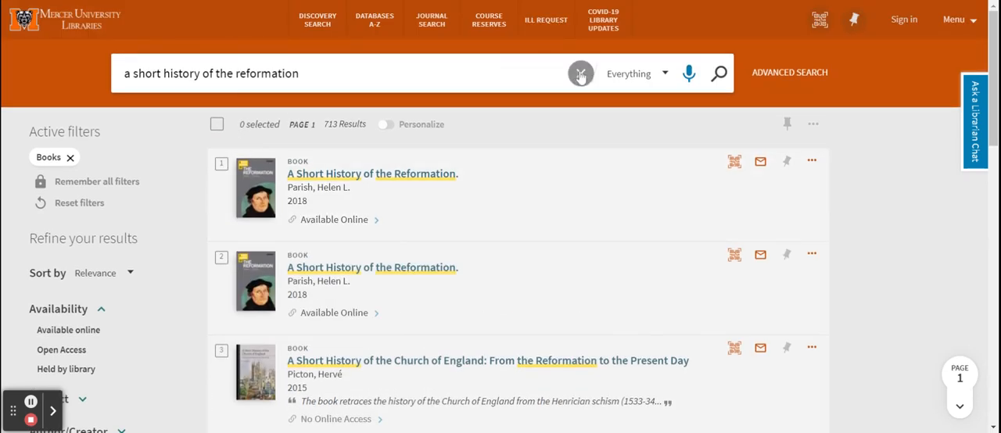
left_click(580, 72)
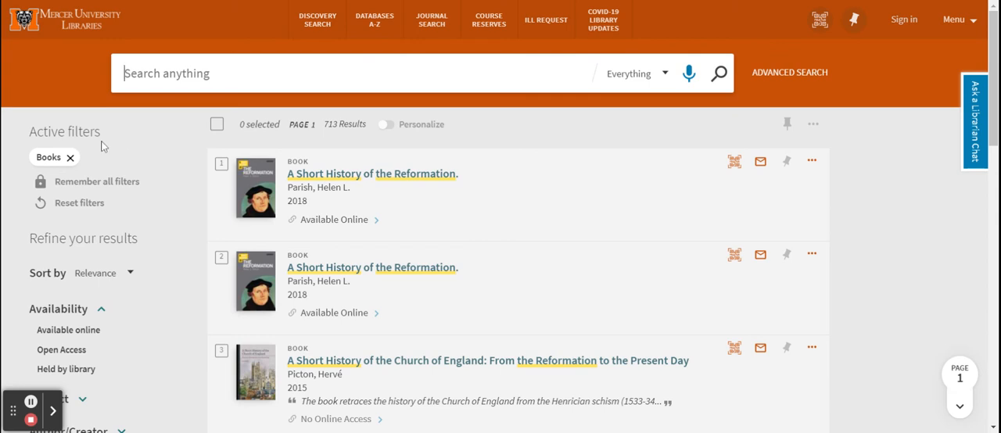
- Search for 'martin luther a very short introduction', returning 39,421 results of all types
type("martin luther a very sh")
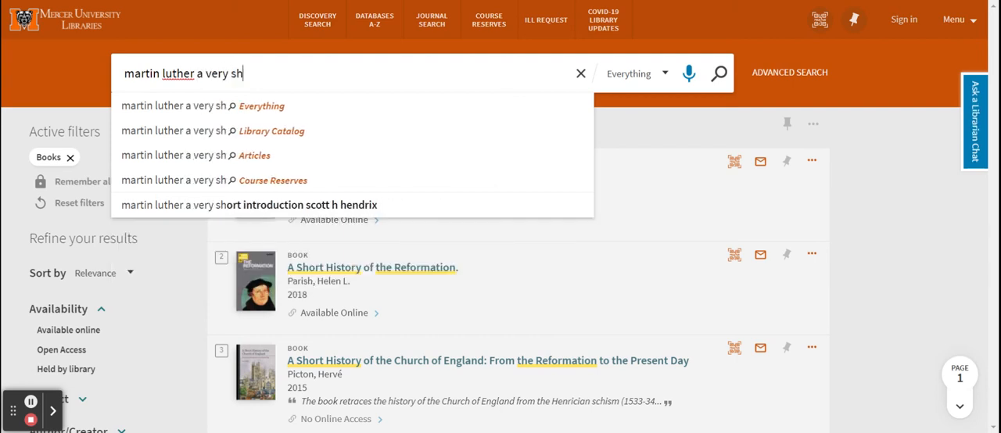
type("ort introduc")
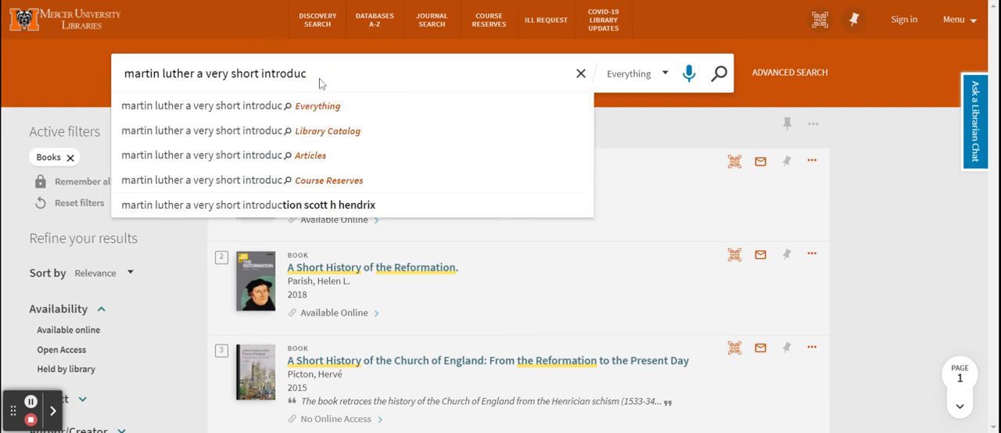
type("tion")
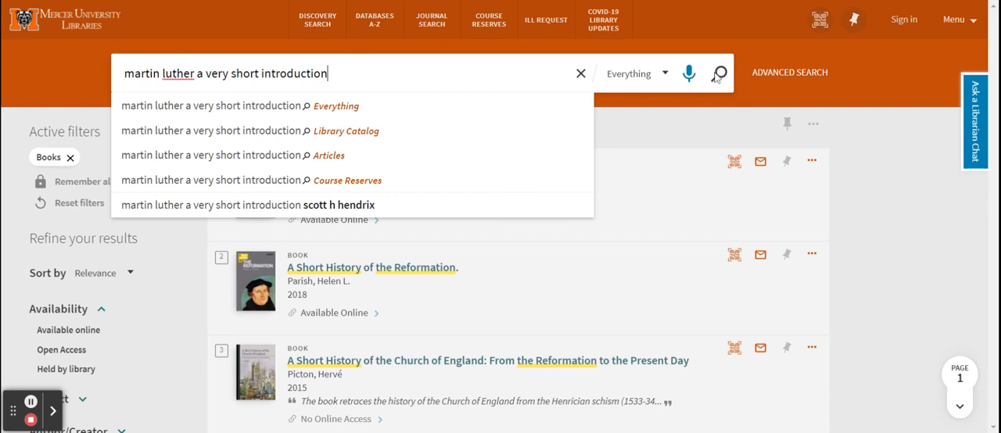
left_click(718, 72)
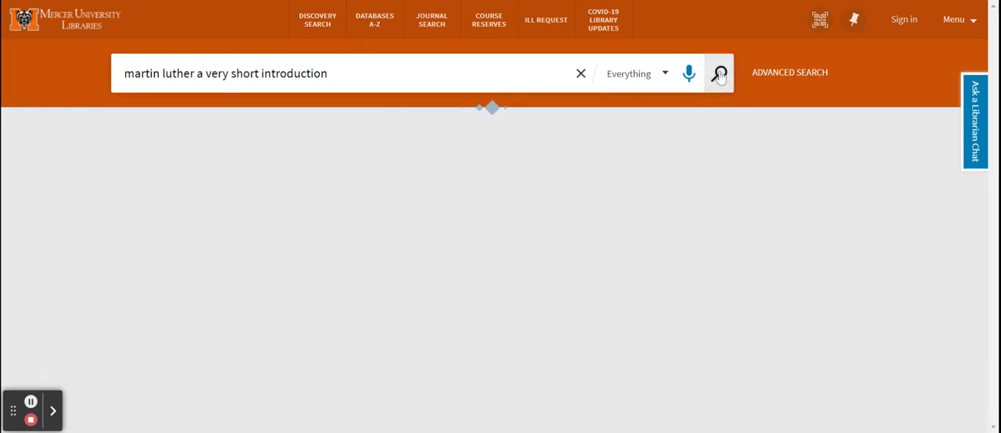
left_click(718, 72)
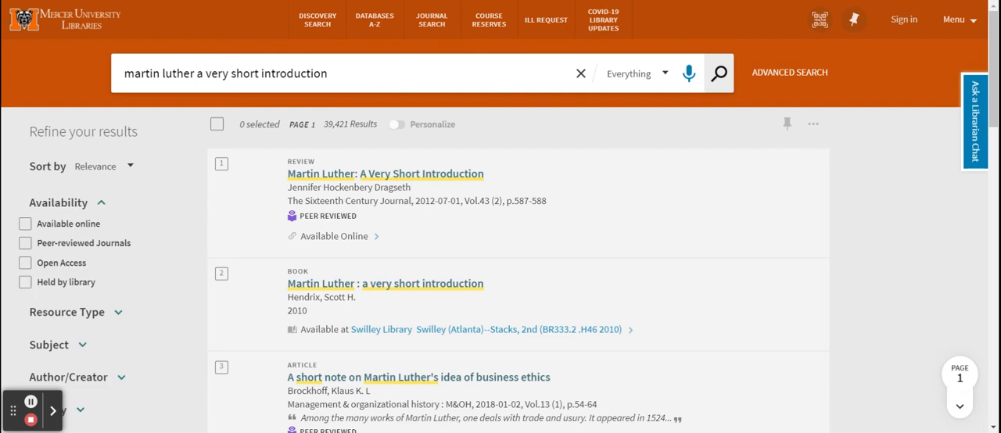
- Limit the Martin Luther results to the Books resource type
scroll("down", 3)
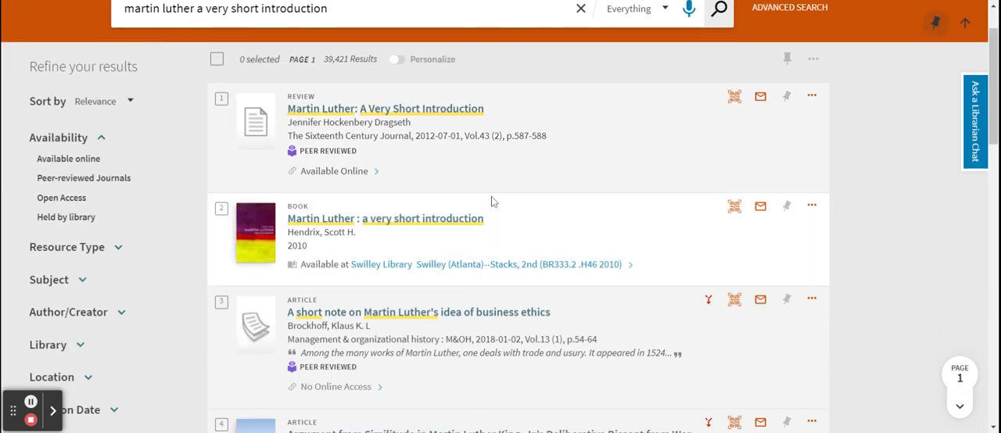
scroll("down", 3)
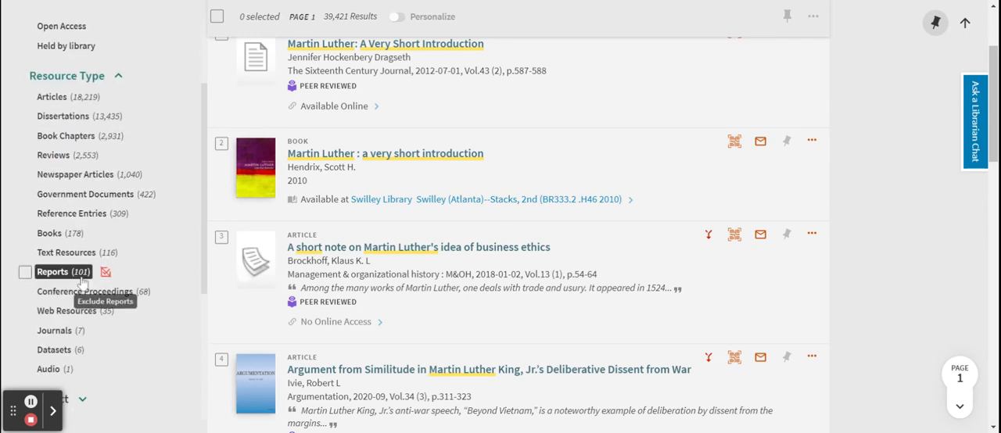
left_click(31, 233)
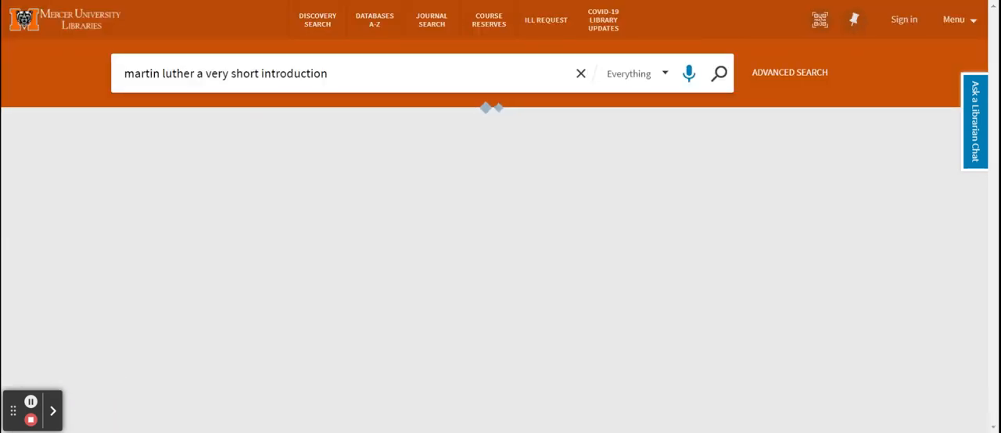
- Search for 'protestantism a very short introduction', returning 27,960 results
left_click(718, 72)
type("protestantism")
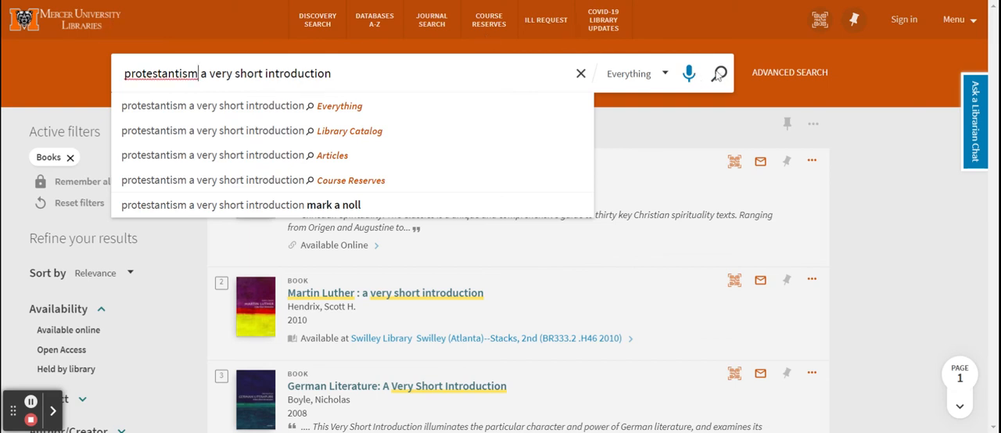
left_click(718, 72)
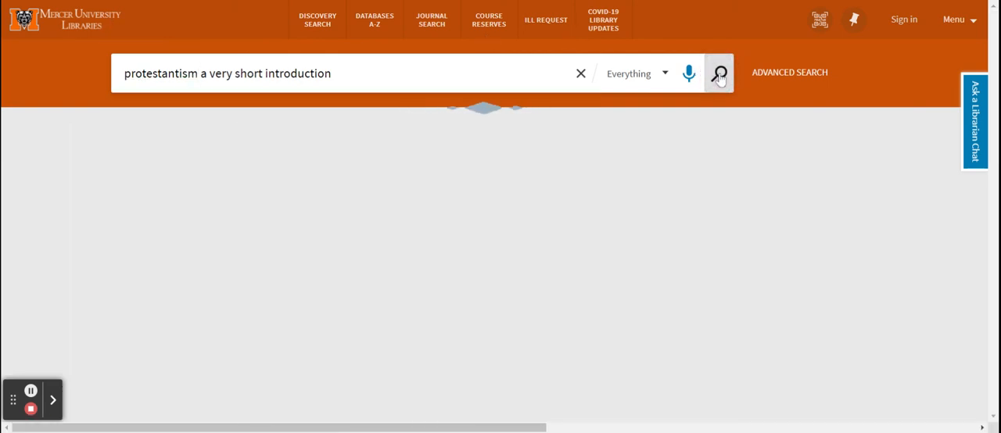
left_click(718, 72)
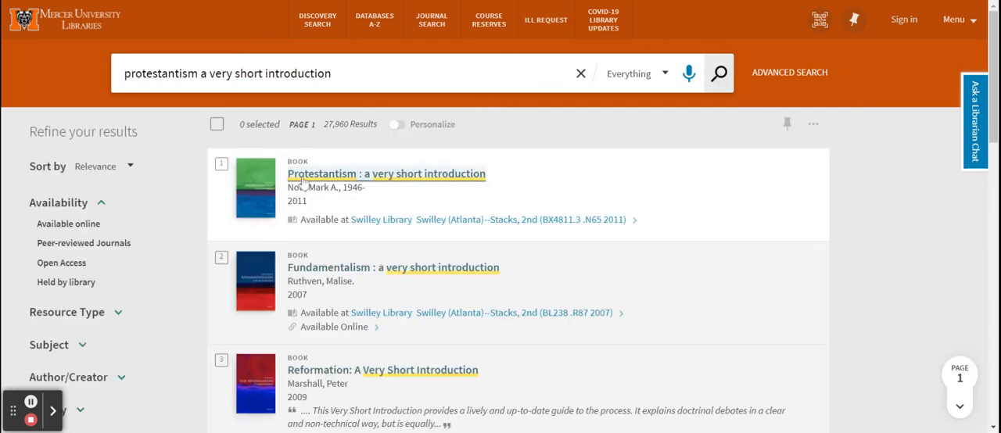
- Limit the protestantism results to Books, narrowing 27,960 down to 158
scroll("down", 3)
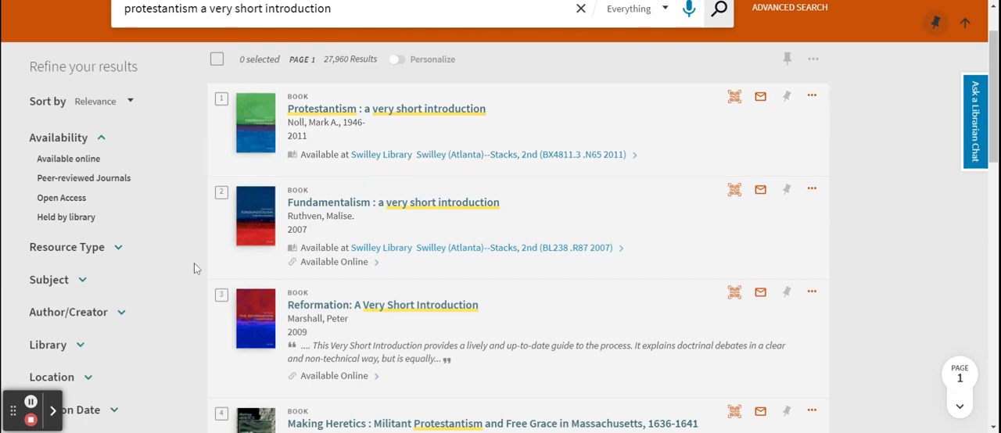
scroll("down", 3)
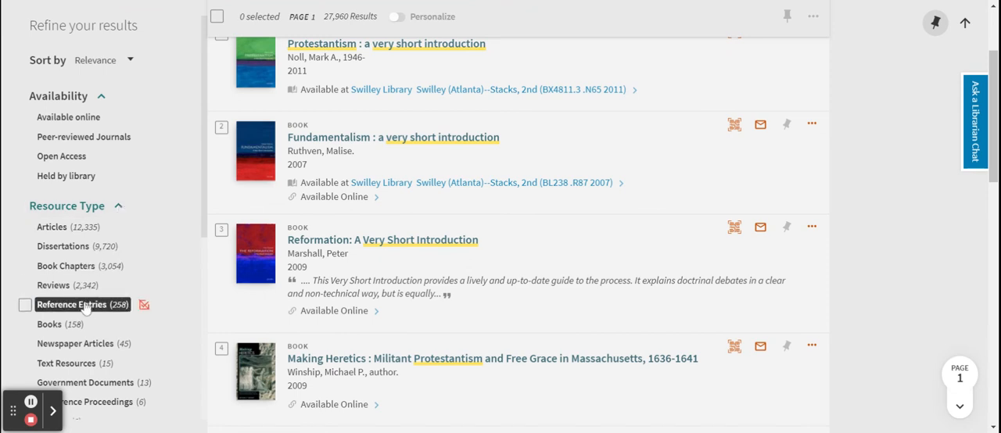
scroll("down", 3)
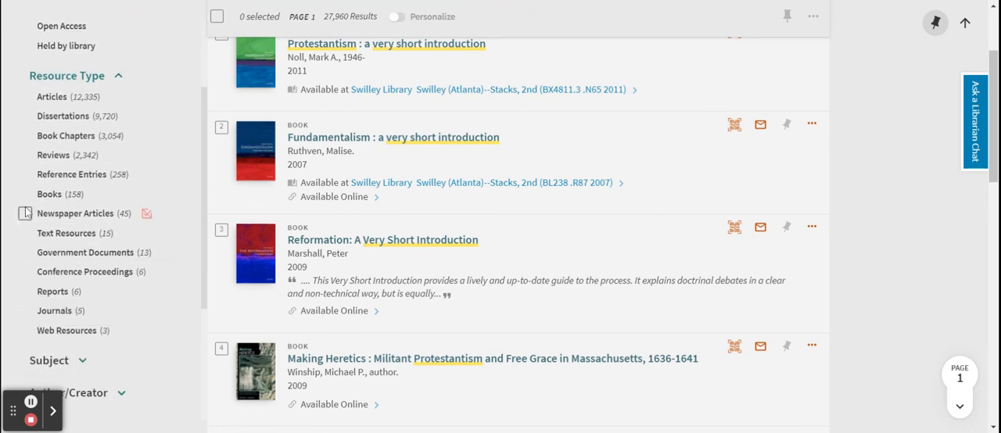
left_click(31, 194)
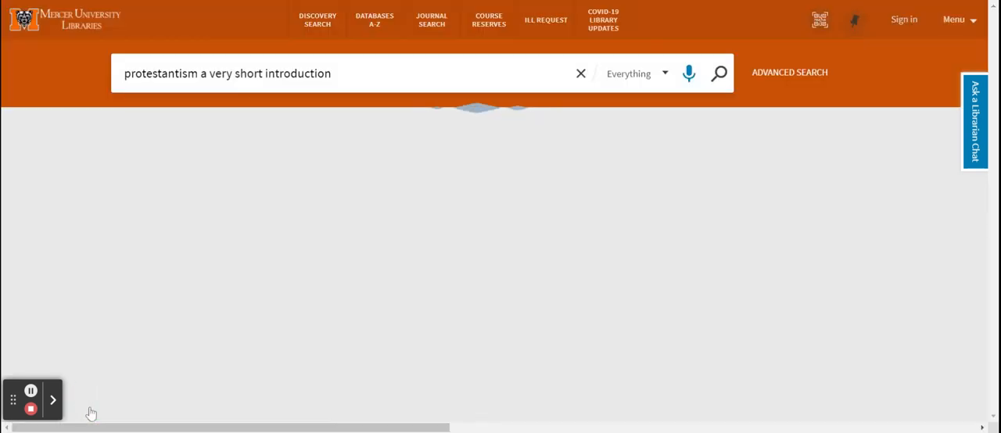
left_click(718, 72)
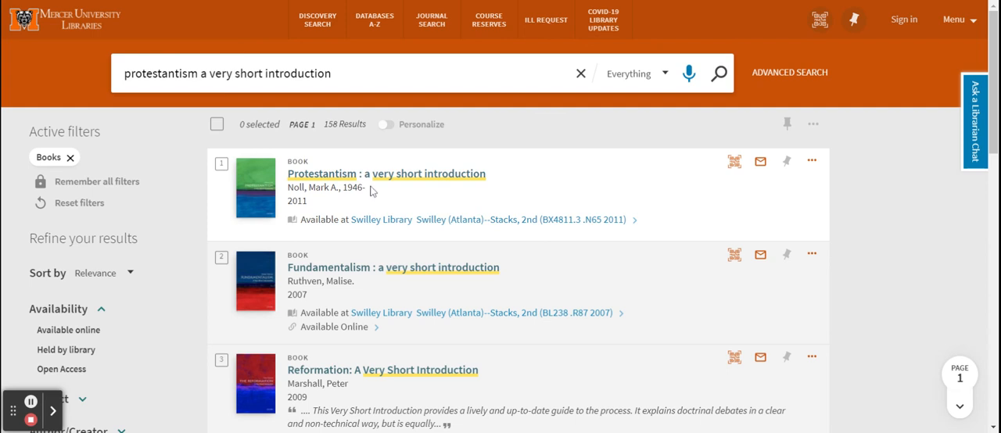
scroll("down", 3)
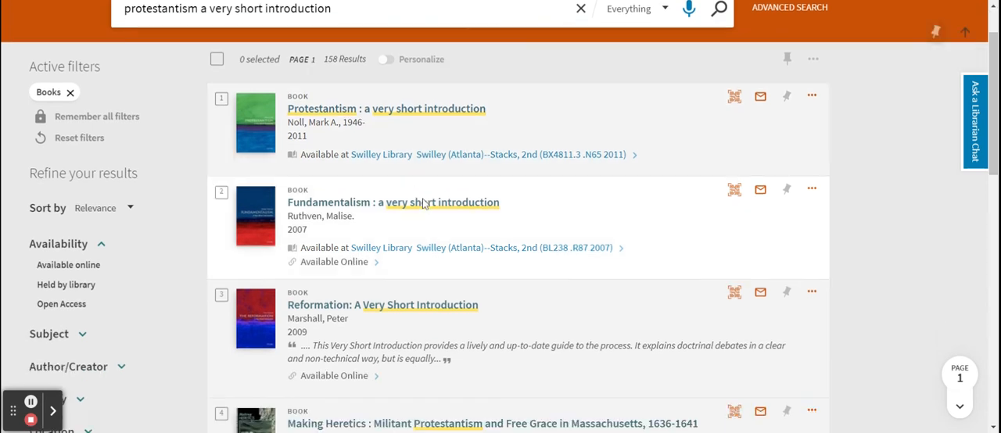